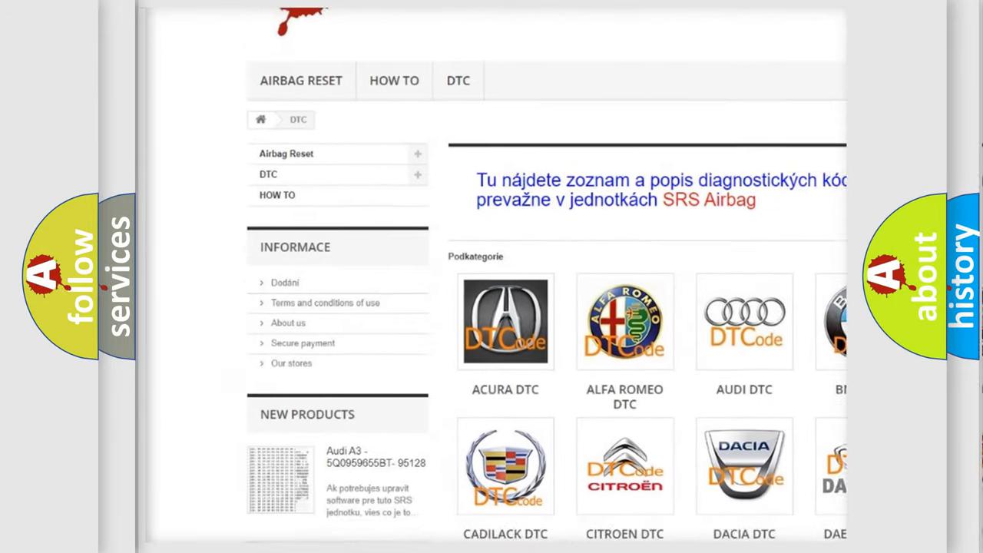
scroll(down, 3)
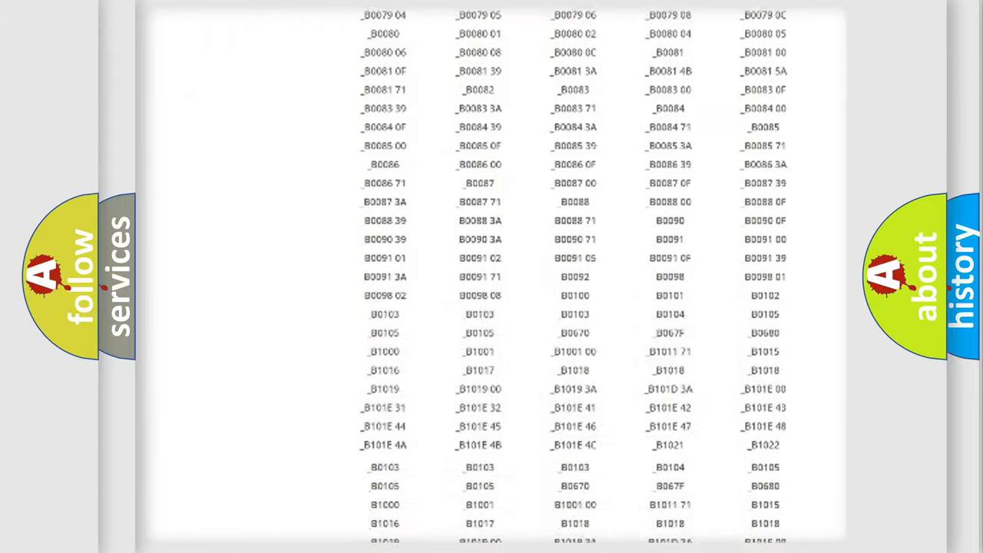
scroll(down, 3)
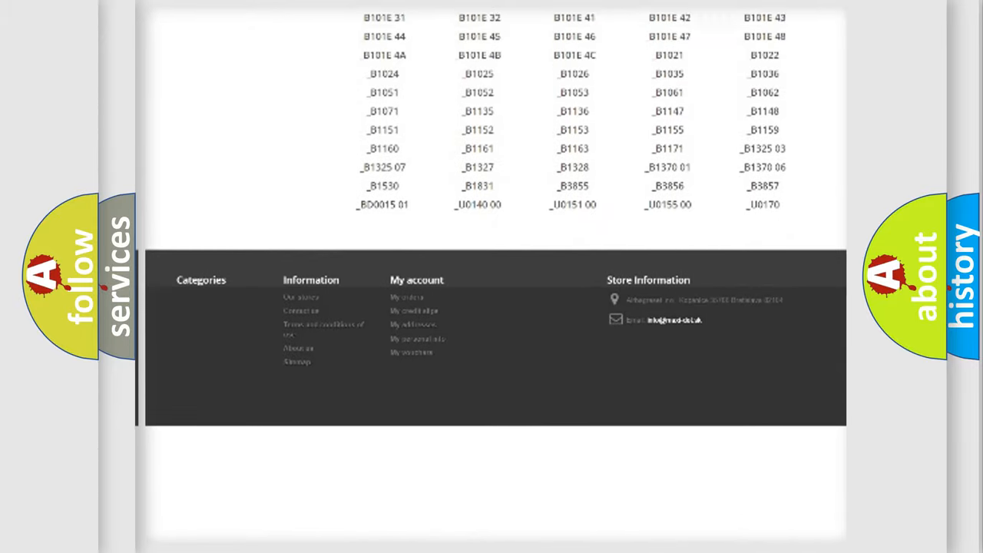